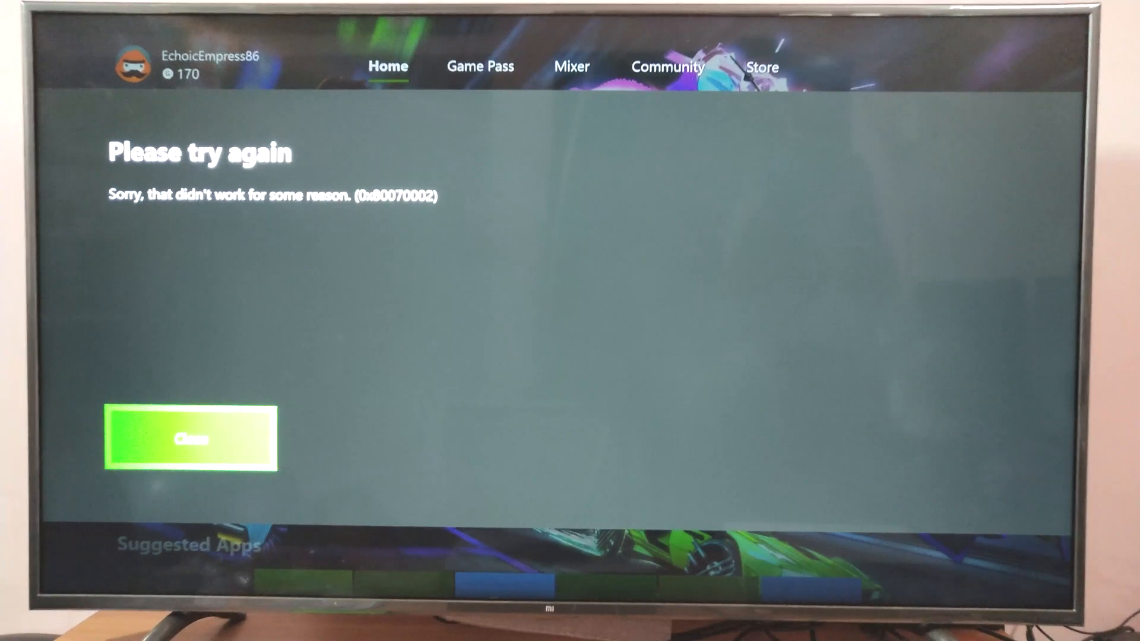
Step: Close the 0x80070002 'Please try again' error to return to Home
click(191, 438)
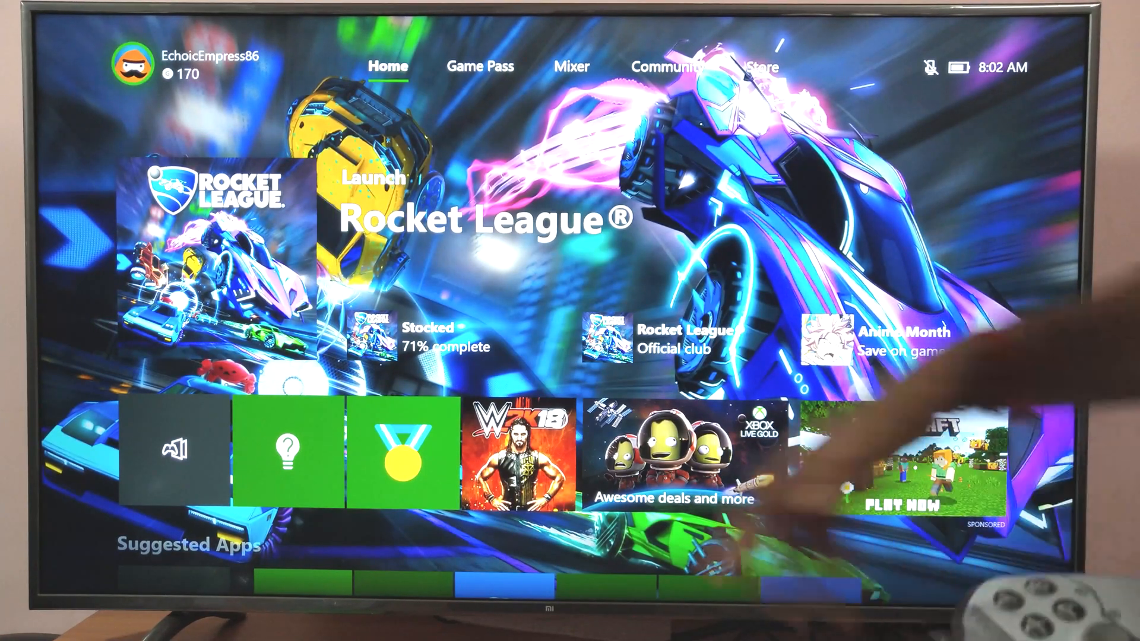
Step: Bring up the guide and go to the My games & apps collection
key(xbox)
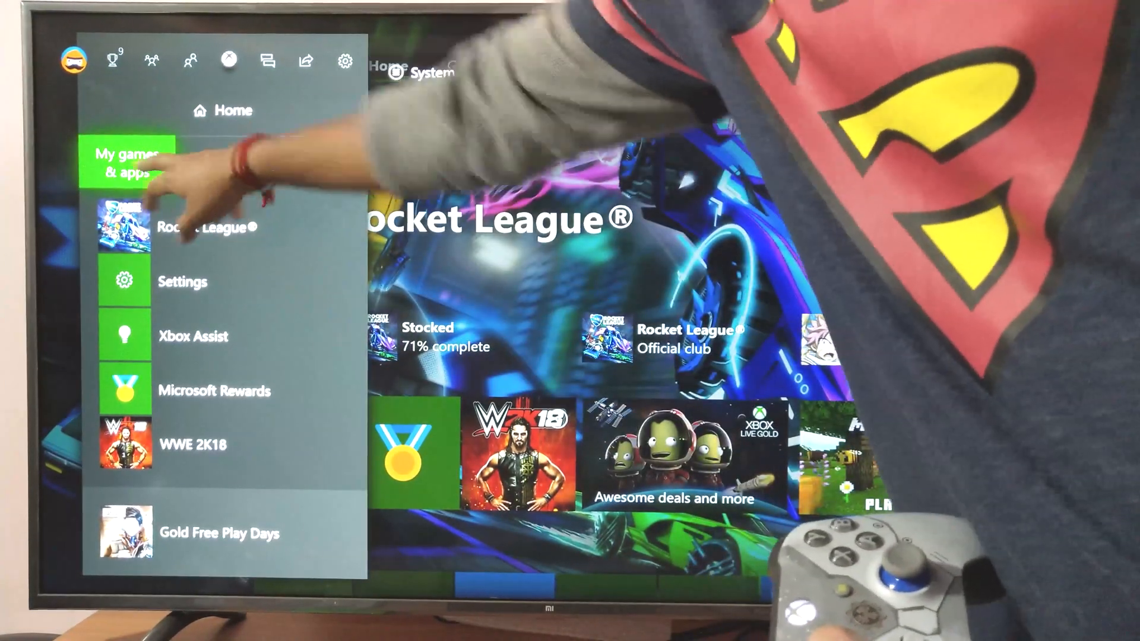
click(129, 163)
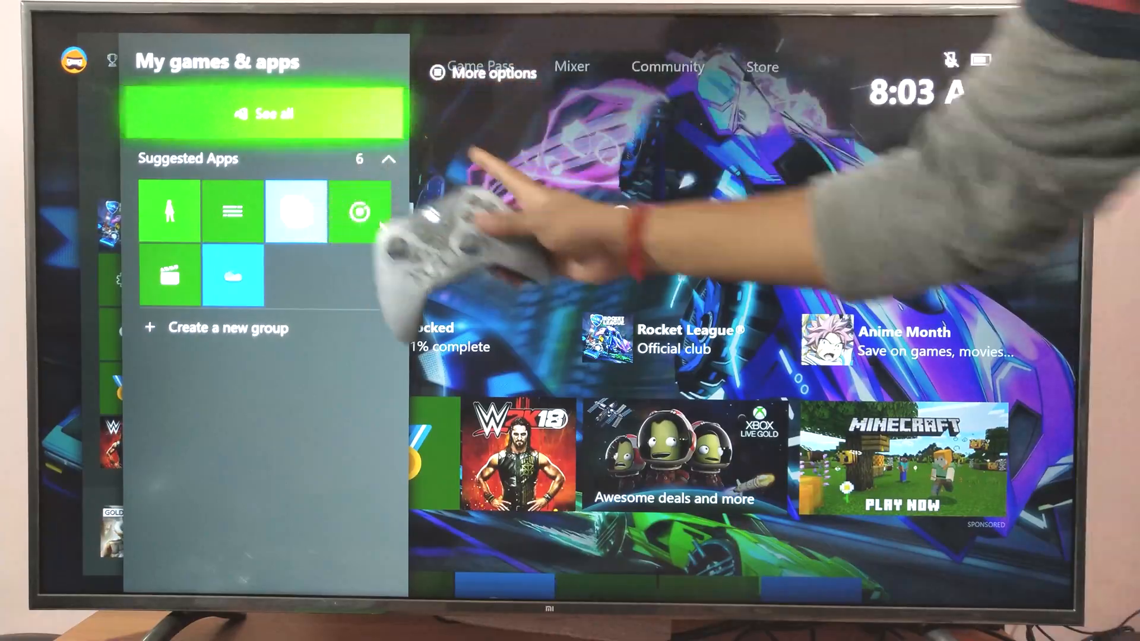
Step: From the full games list, uninstall Rocket League with all its add-ons
click(265, 113)
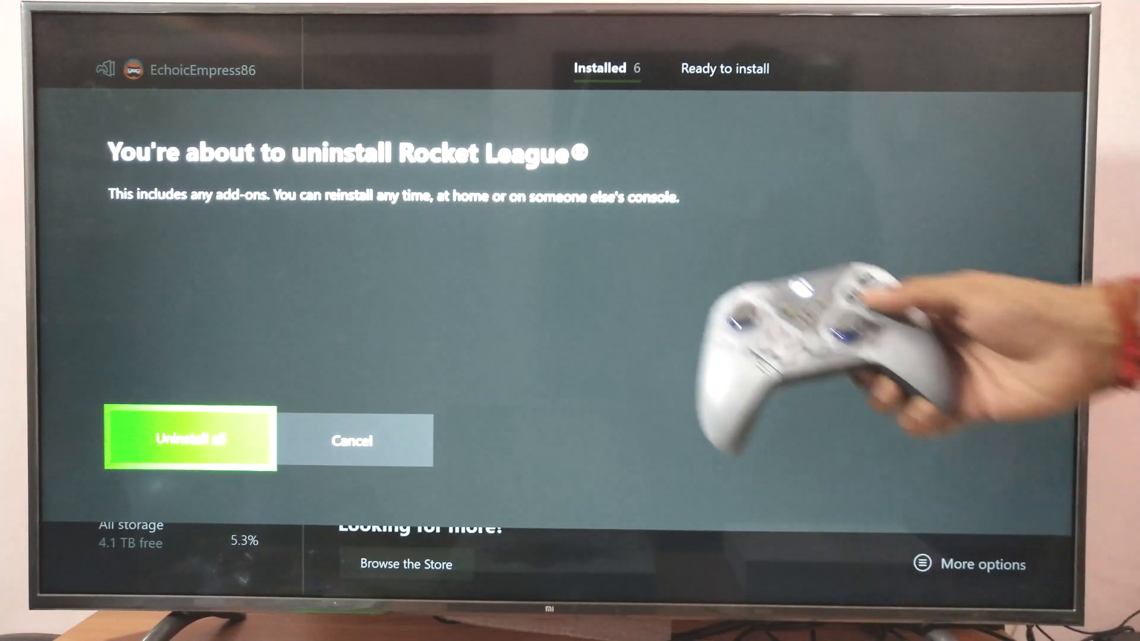
click(191, 438)
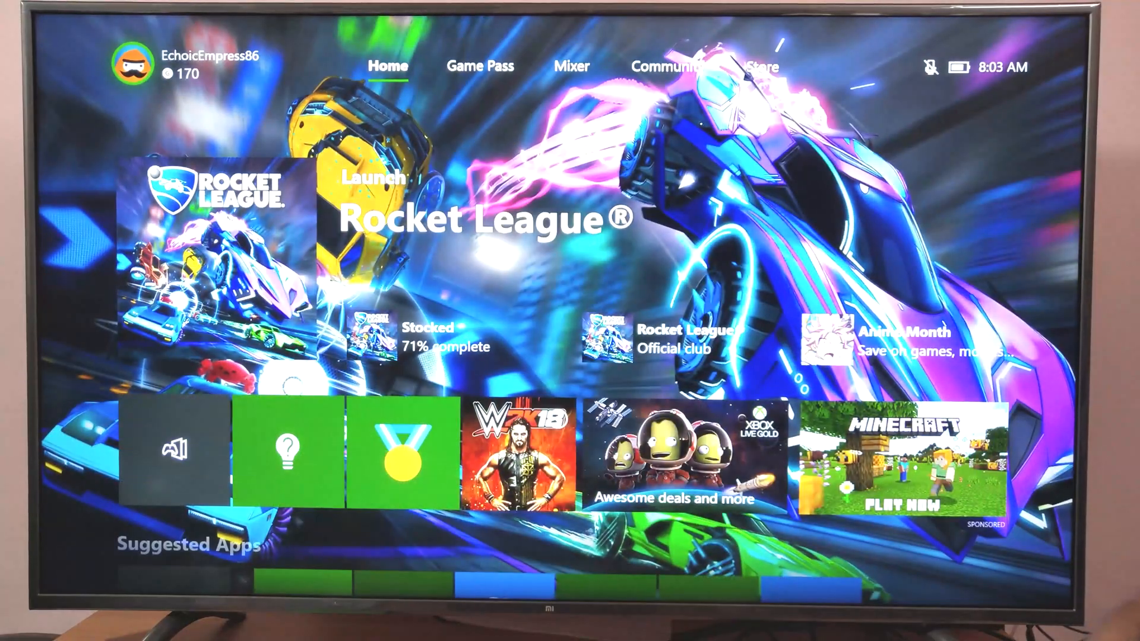
Step: Move right across the Home tabs toward the Store to find Rocket League
click(479, 66)
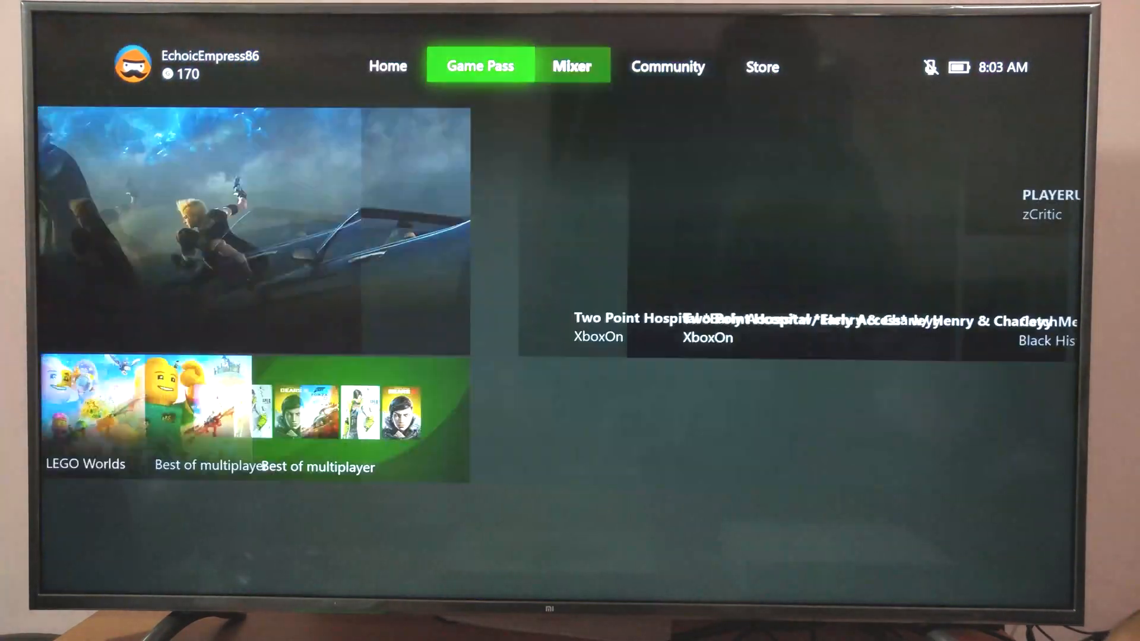
click(761, 66)
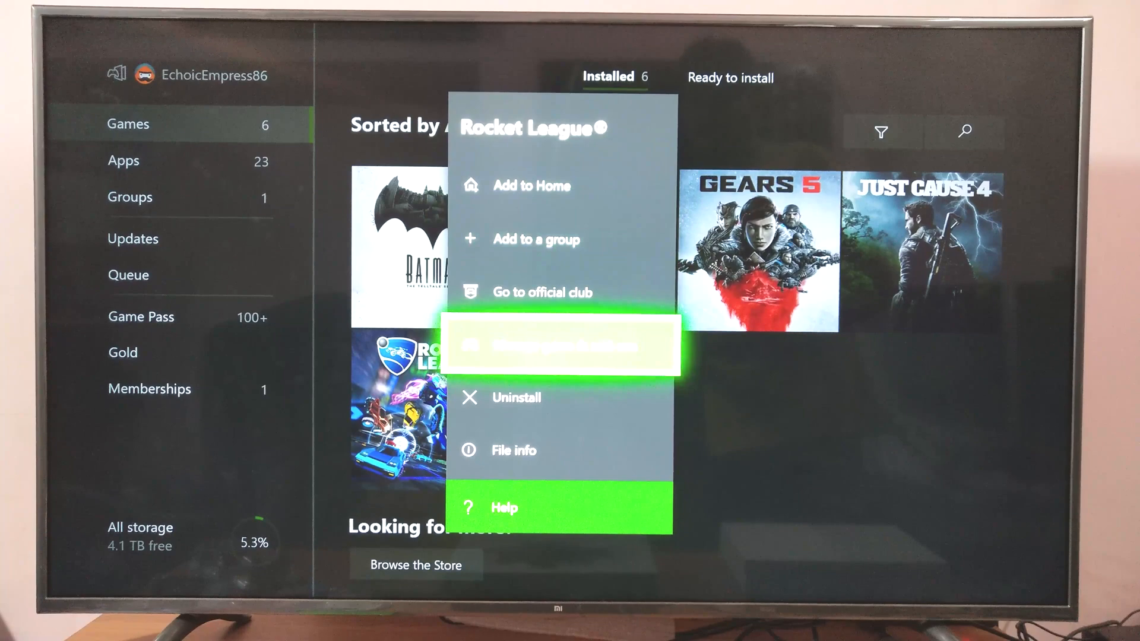
Step: Open Rocket League's Manage game and add-ons page listing the 14.8 GB game
click(560, 346)
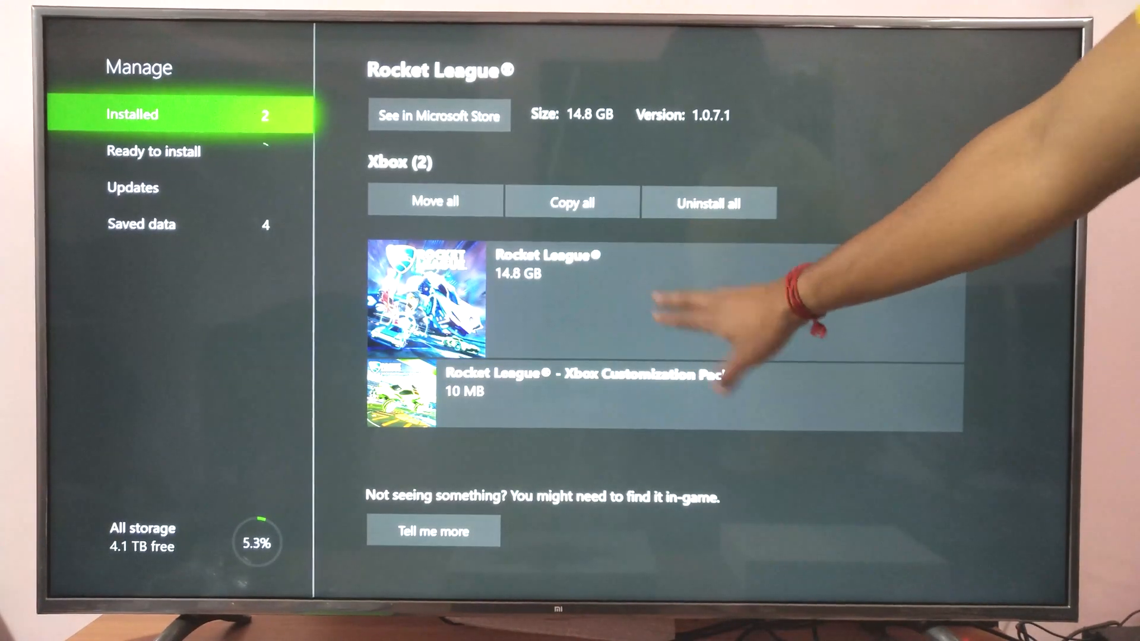